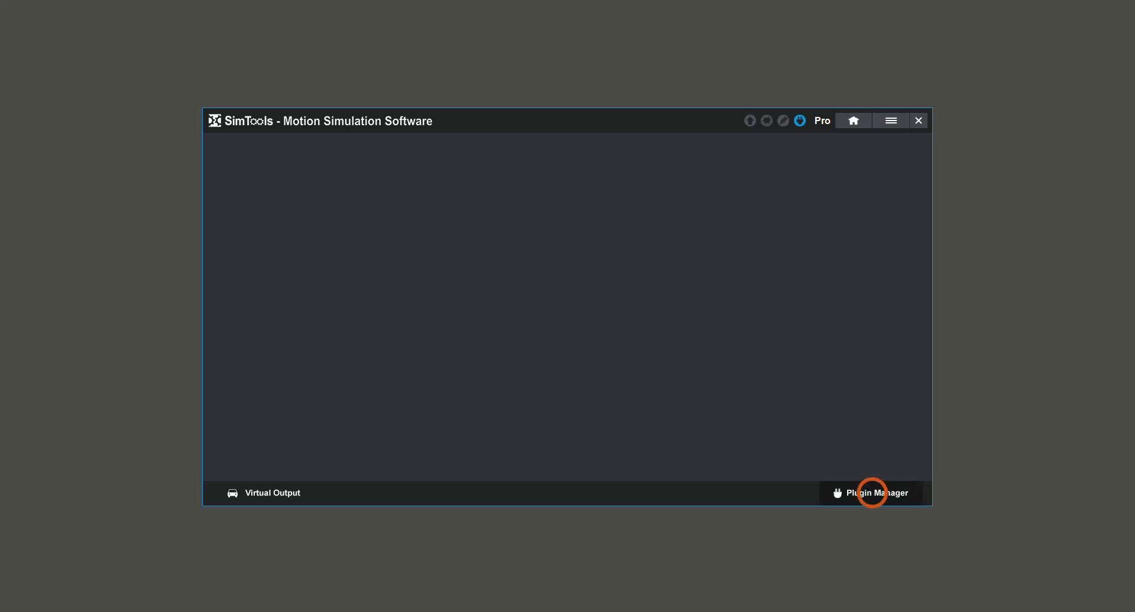
# - Install the Live for Speed plugin via Plugin Manager, with C:\LFS as the game folder
pyautogui.click(876, 493)
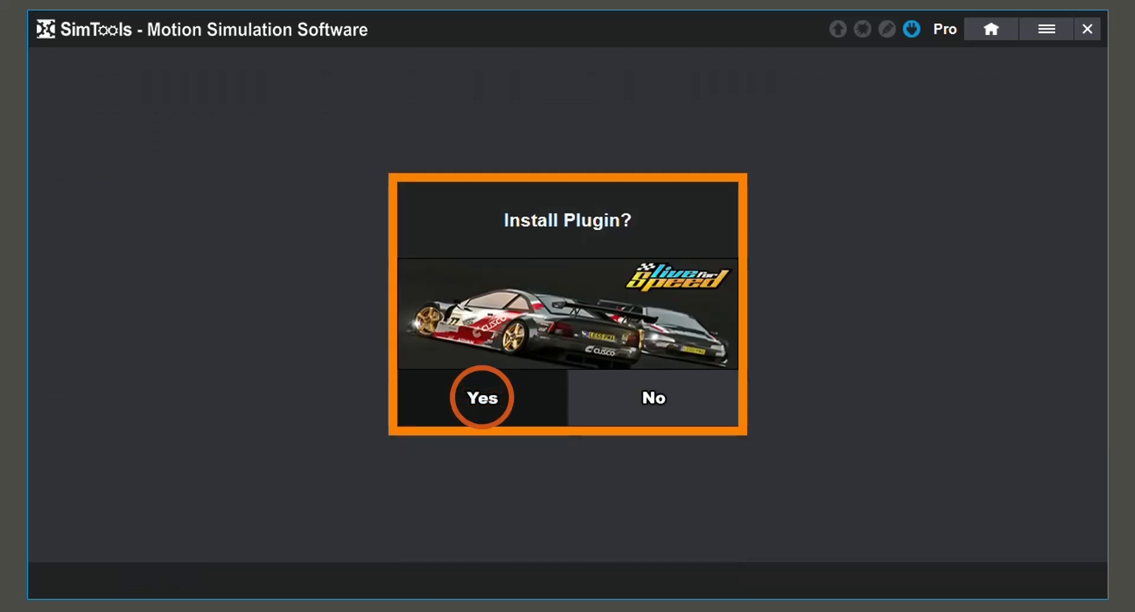
pyautogui.click(480, 397)
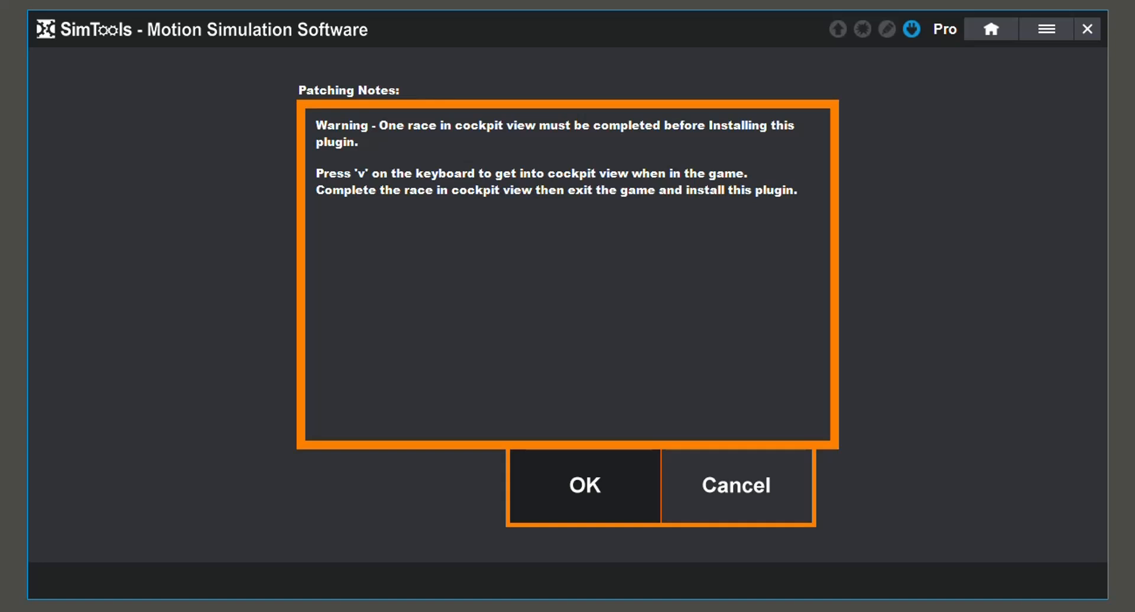
pyautogui.click(584, 485)
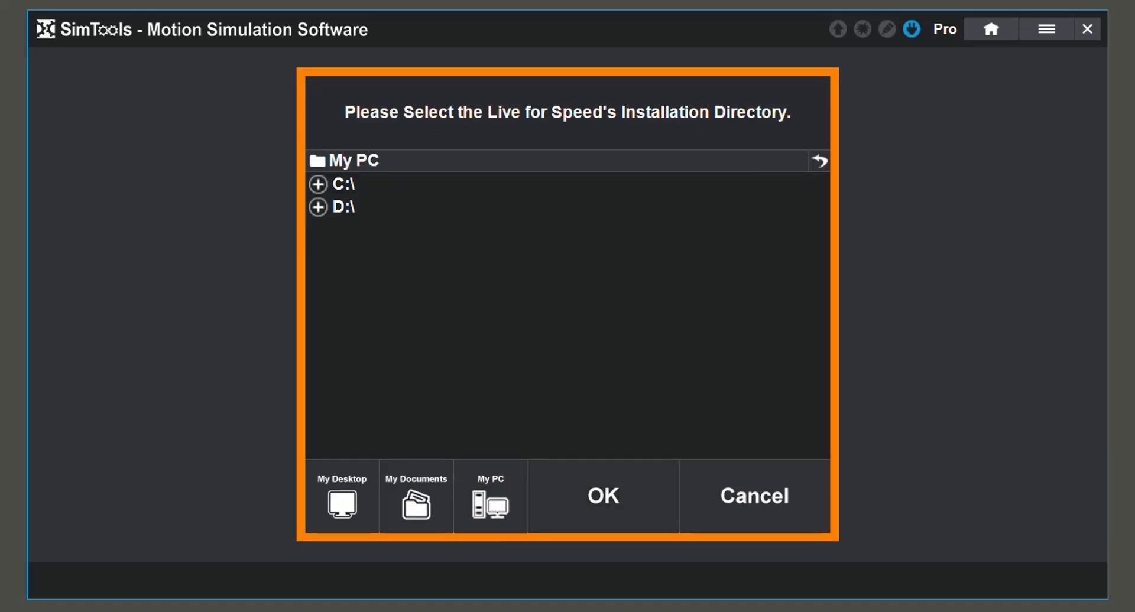
pyautogui.click(318, 183)
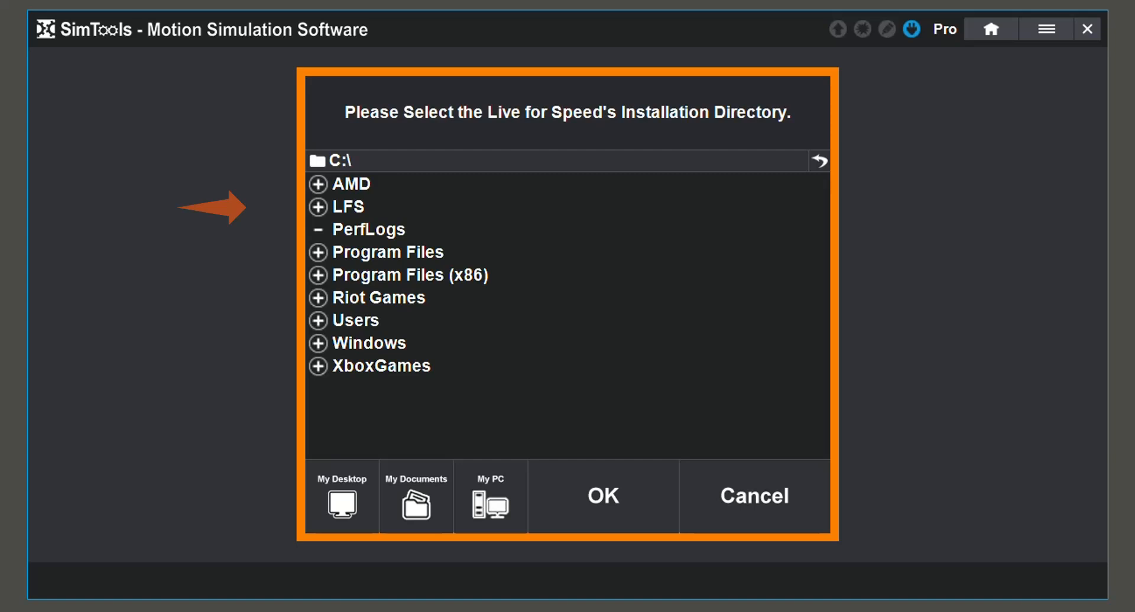
pyautogui.click(348, 206)
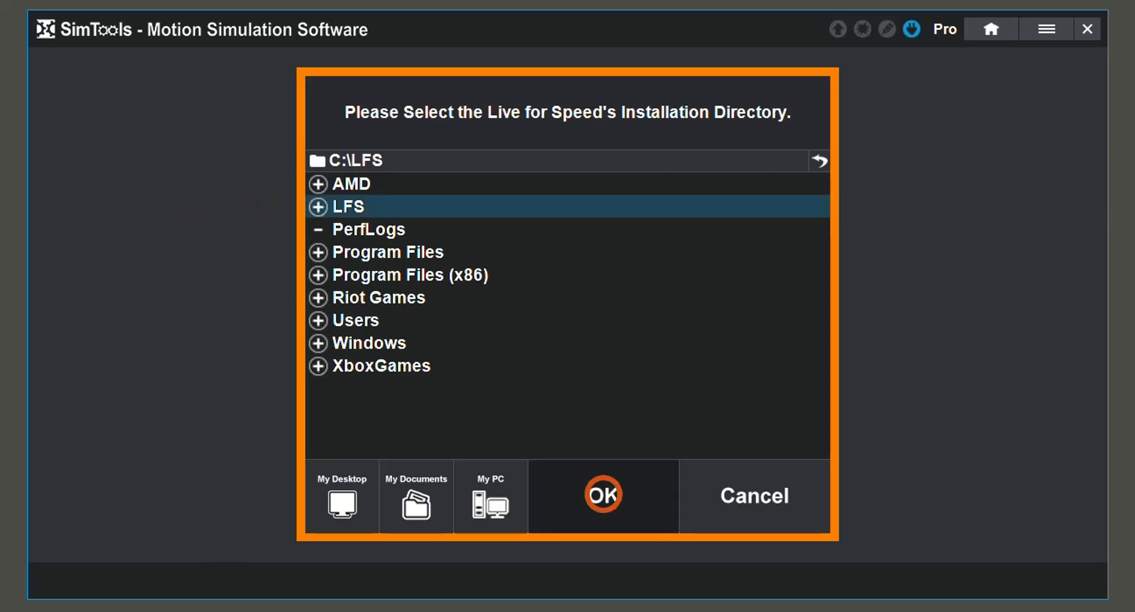
pyautogui.click(601, 496)
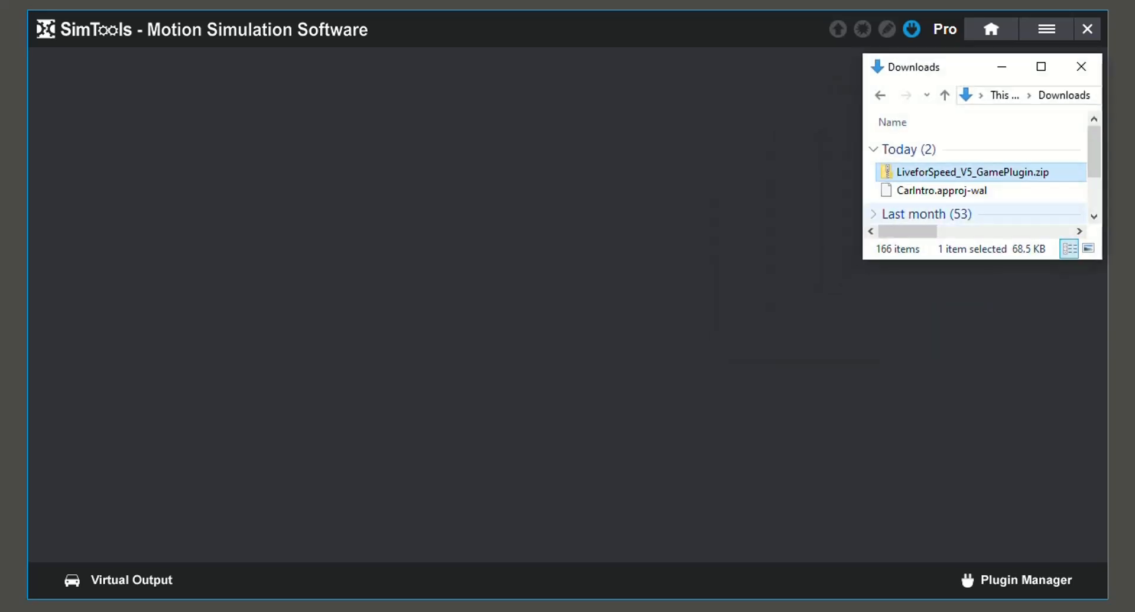
pyautogui.moveTo(965, 172)
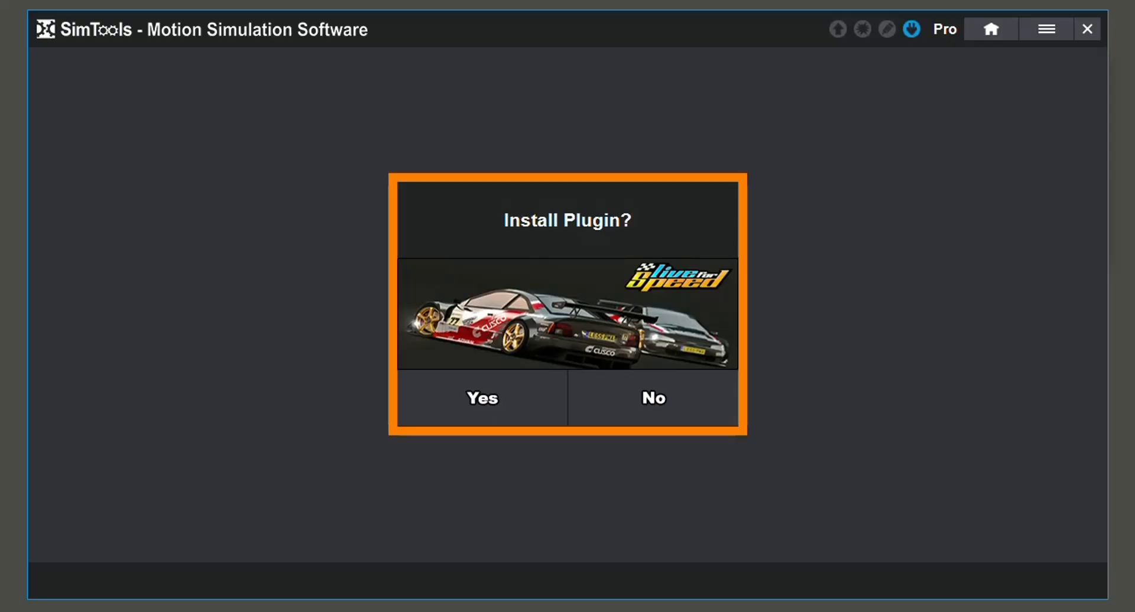
# - Confirm installing LiveforSpeed_V5_GamePlugin.zip at the Install Plugin prompt
pyautogui.click(481, 398)
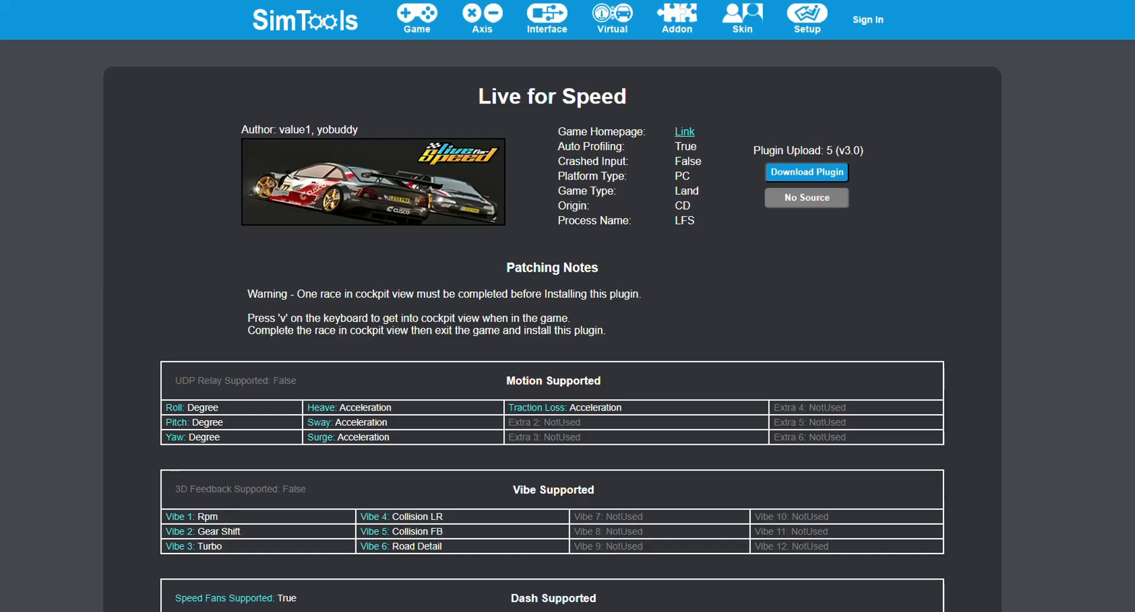
# - Scroll through the plugin page's patching notes and motion, vibe and dash tables
pyautogui.scroll(-3)
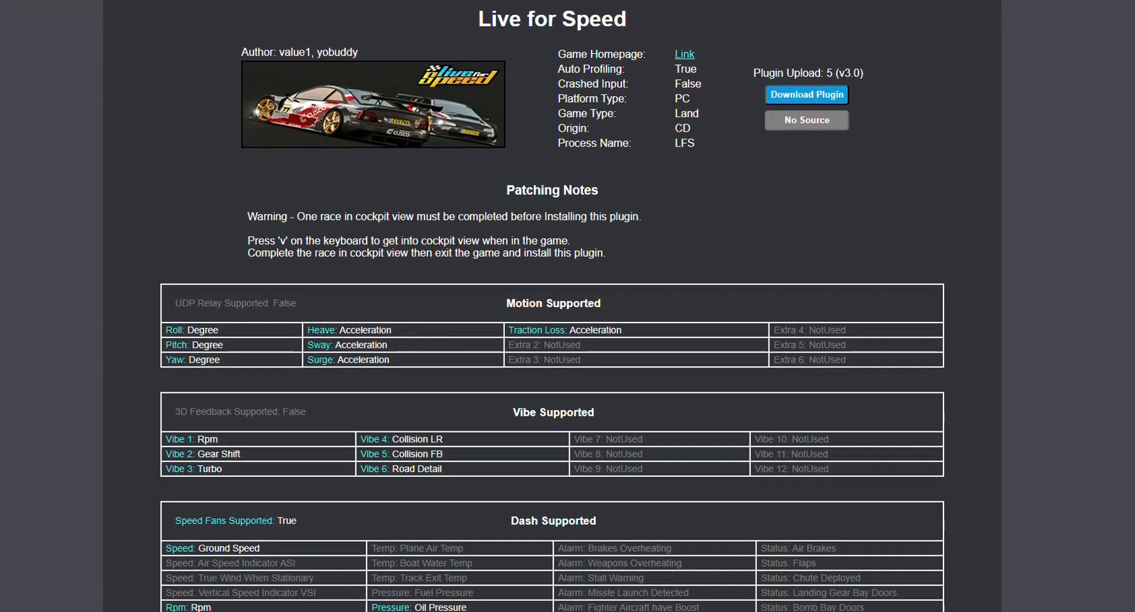
pyautogui.scroll(-3)
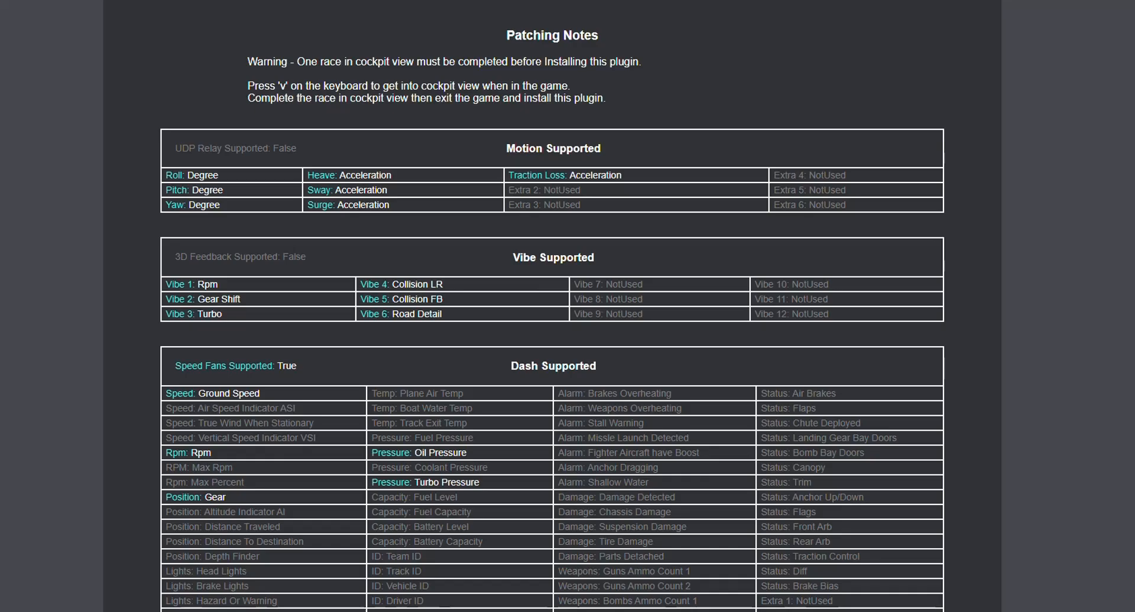
pyautogui.scroll(-3)
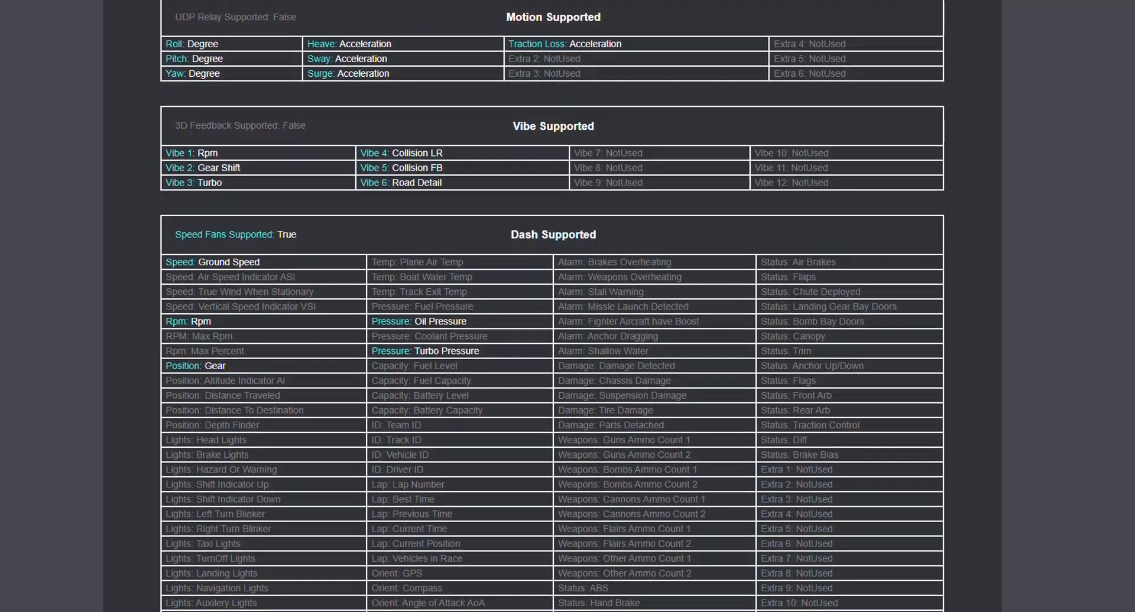
pyautogui.scroll(-3)
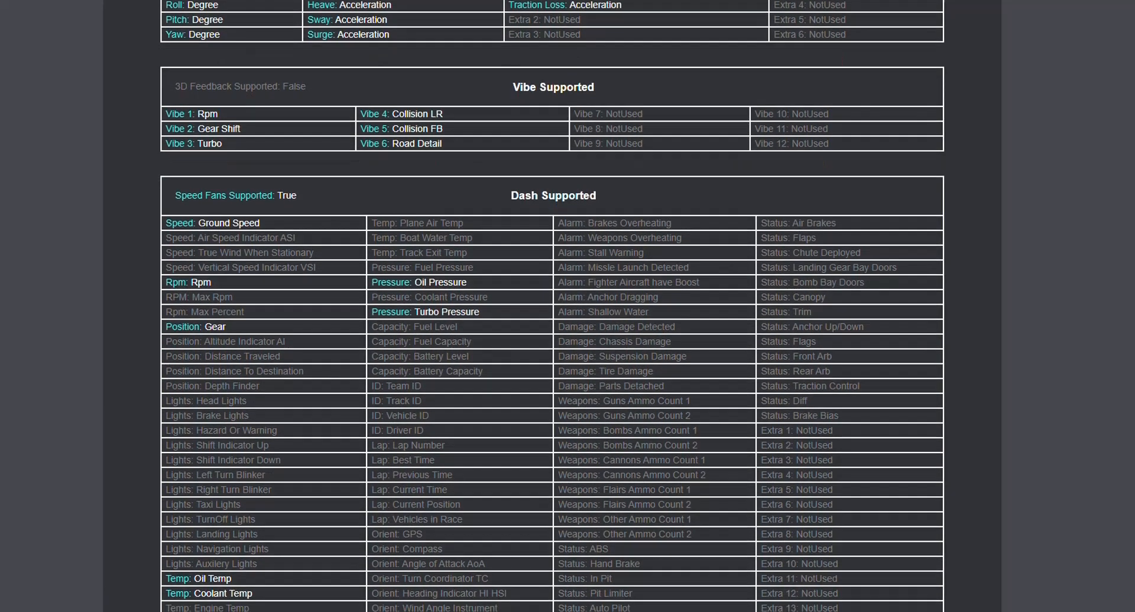
pyautogui.scroll(-3)
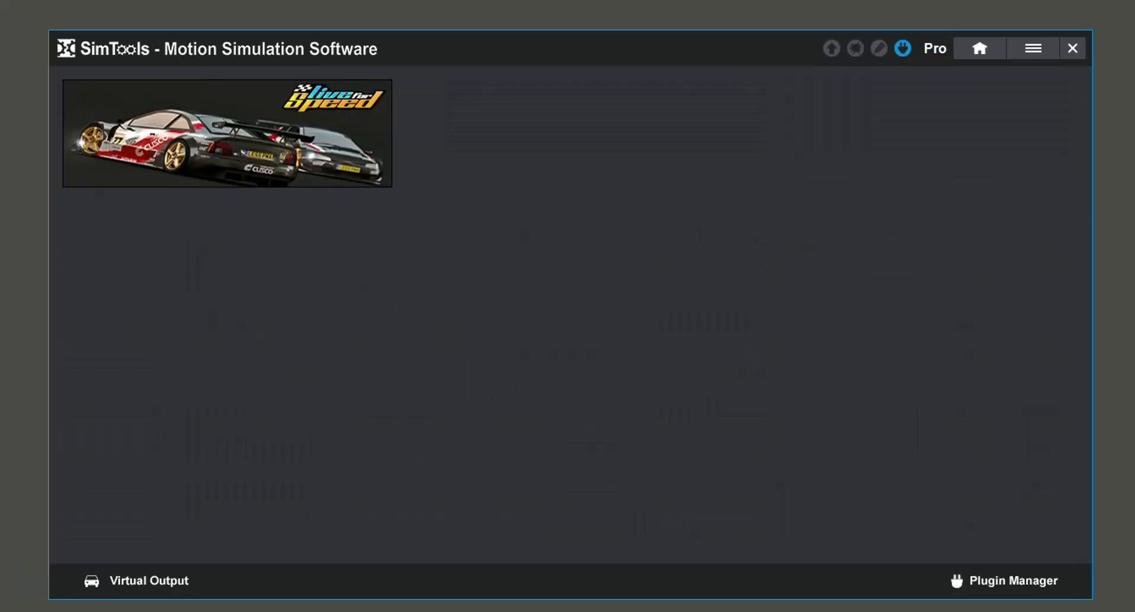
# - Open the Live for Speed motion settings on the 'a' Axis Assignments tab
pyautogui.click(226, 133)
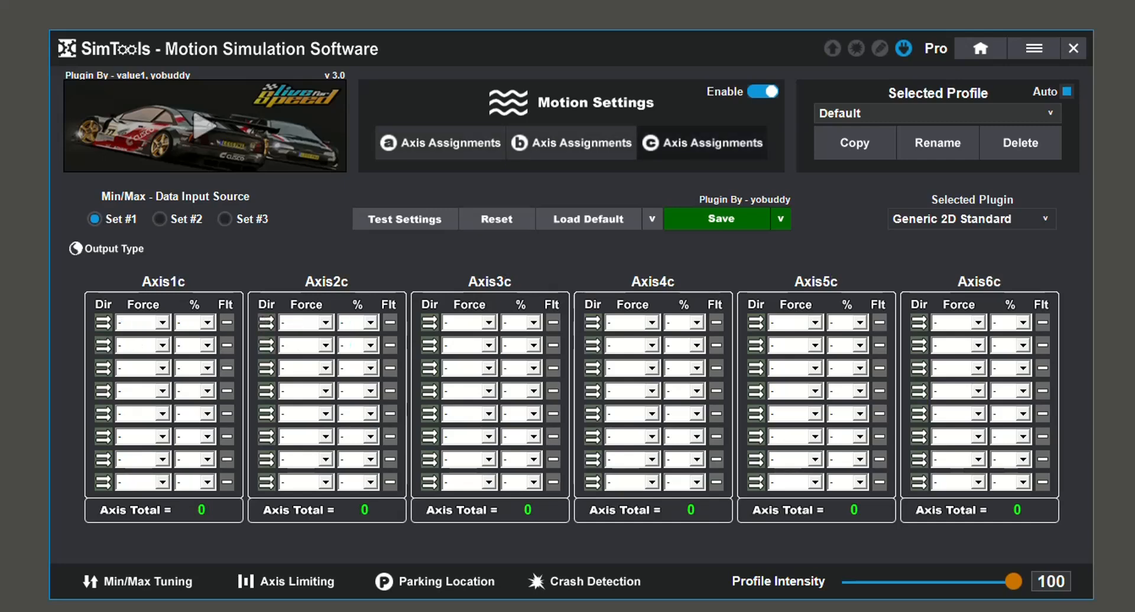
pyautogui.click(781, 218)
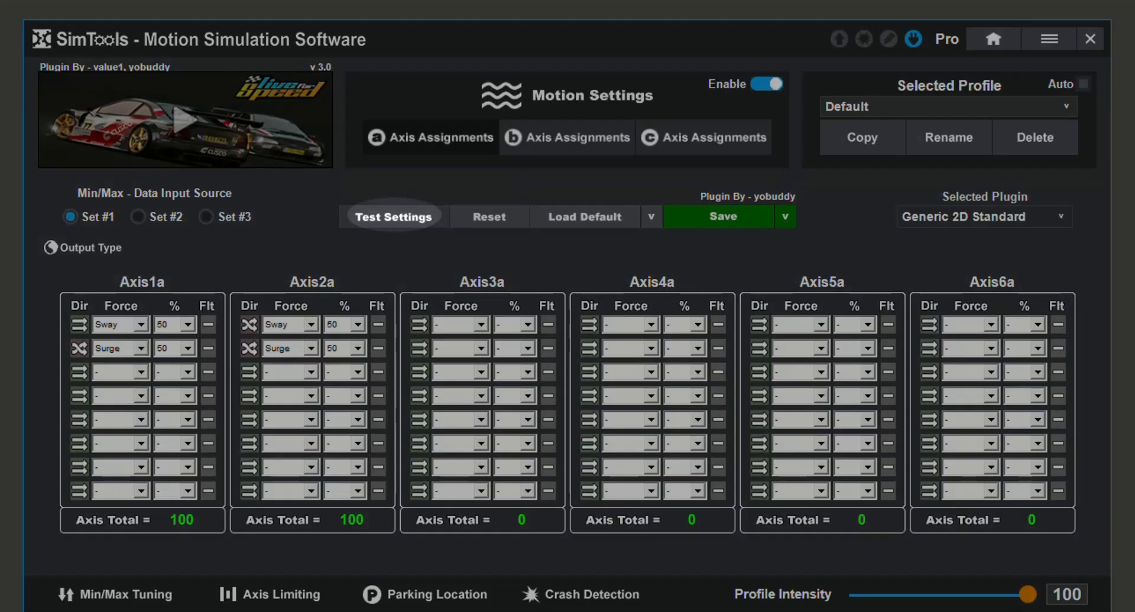
pyautogui.click(394, 217)
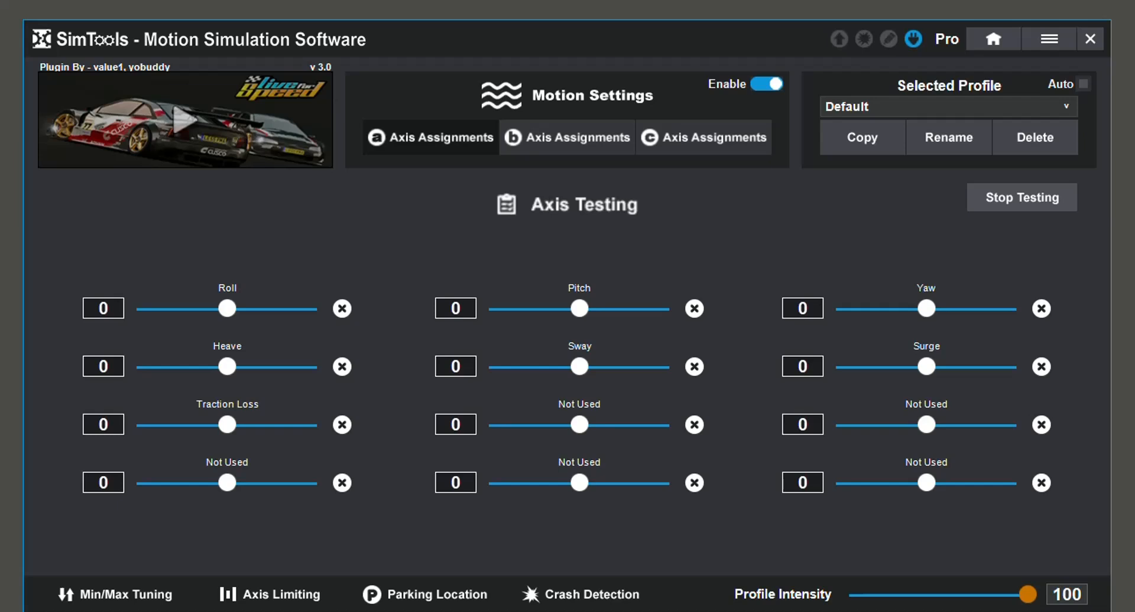
pyautogui.moveTo(226, 308); pyautogui.dragTo(209, 309)
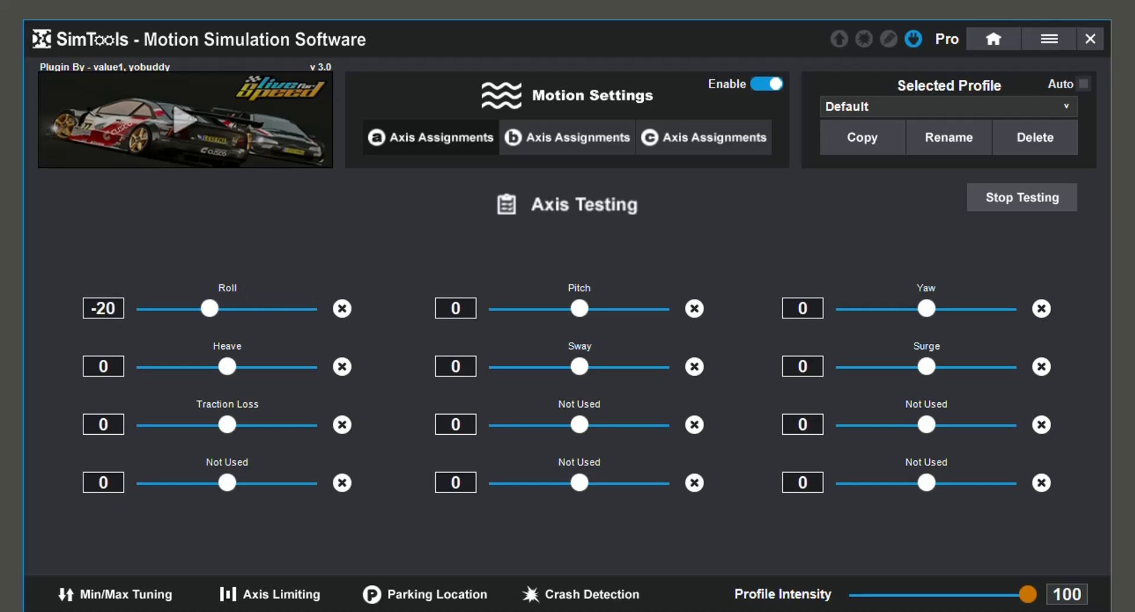
pyautogui.moveTo(209, 308); pyautogui.dragTo(223, 308)
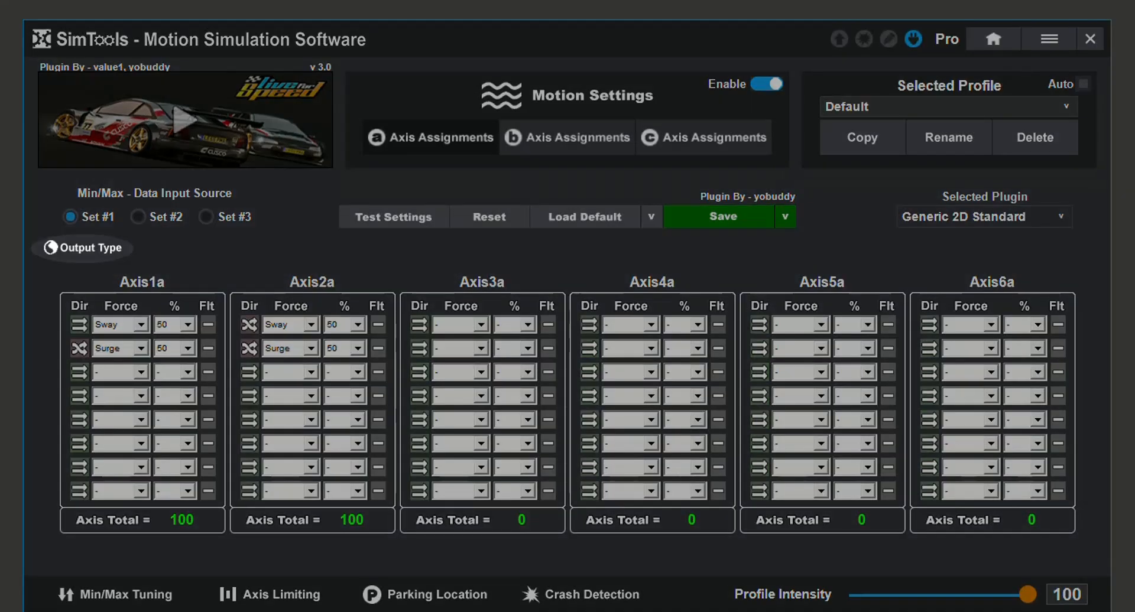
# - Change the Selected Plugin dropdown to '-', clearing the axis assignments
pyautogui.click(82, 247)
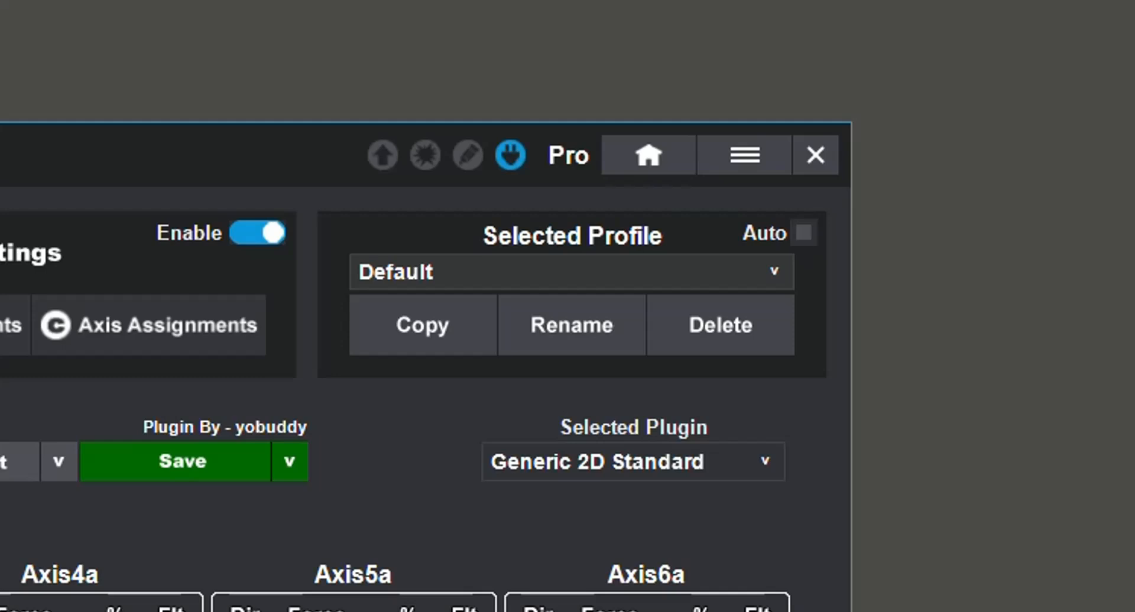
pyautogui.click(802, 233)
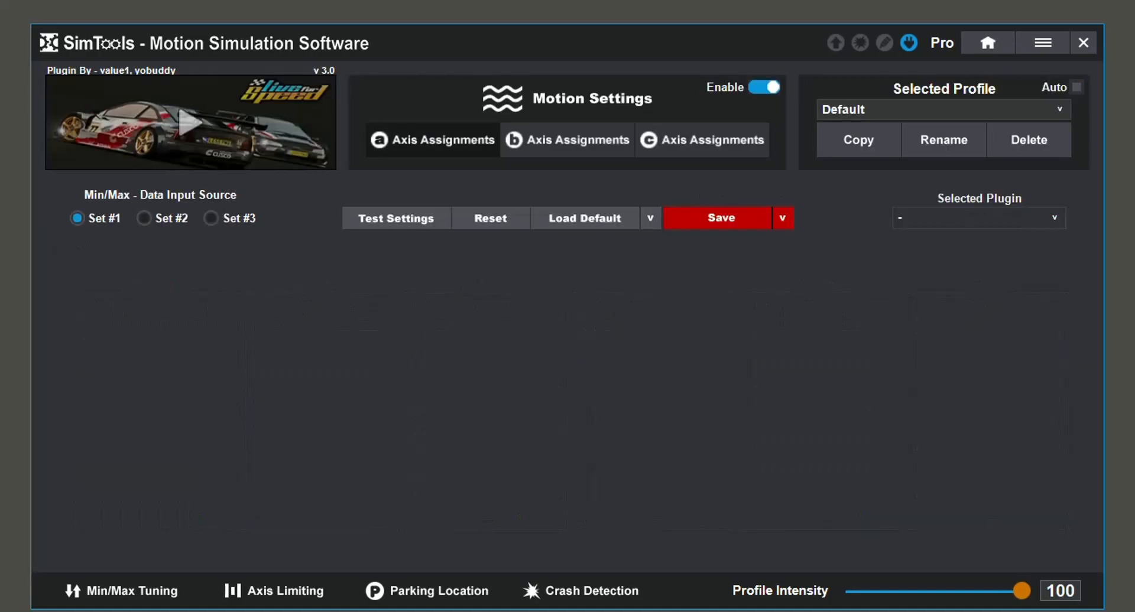
# - View Min/Max Tuning, then the Axis Limiting page with all axes at 100
pyautogui.click(275, 591)
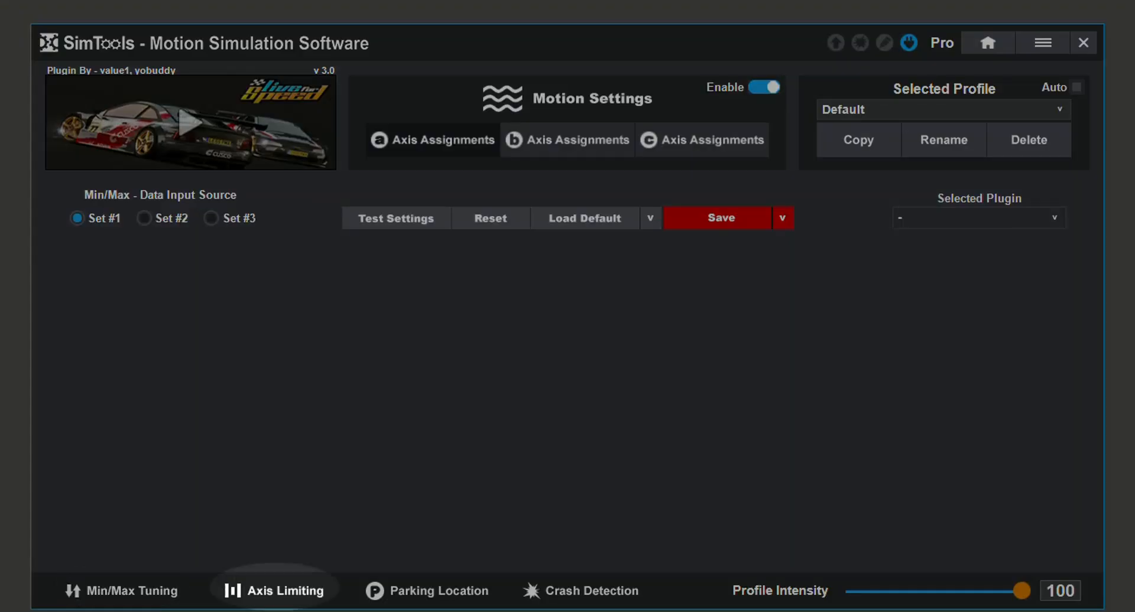
pyautogui.click(581, 591)
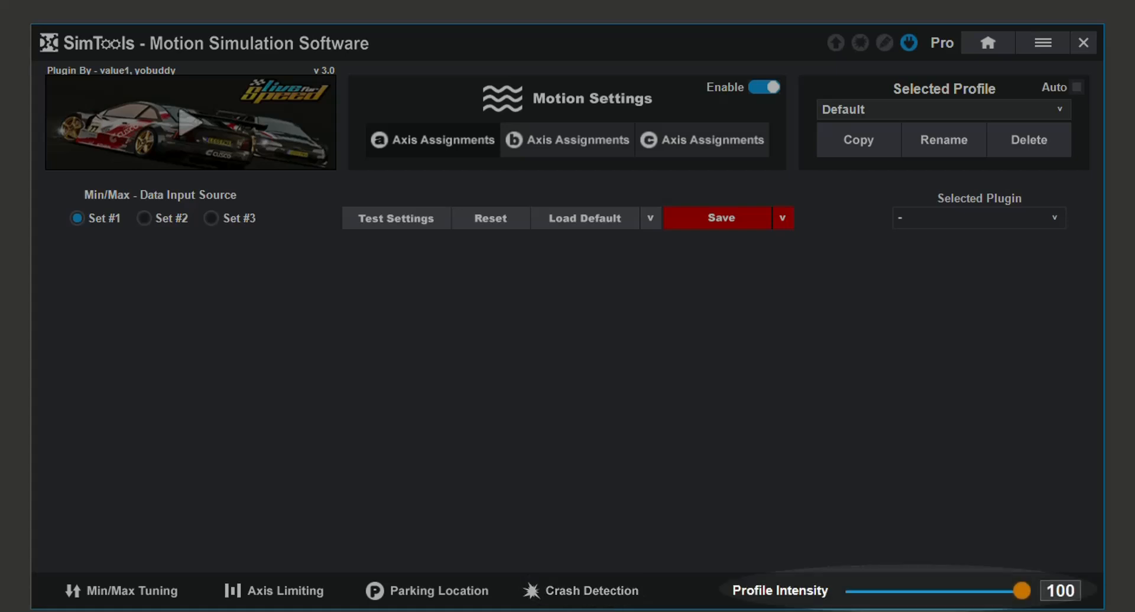
pyautogui.click(121, 591)
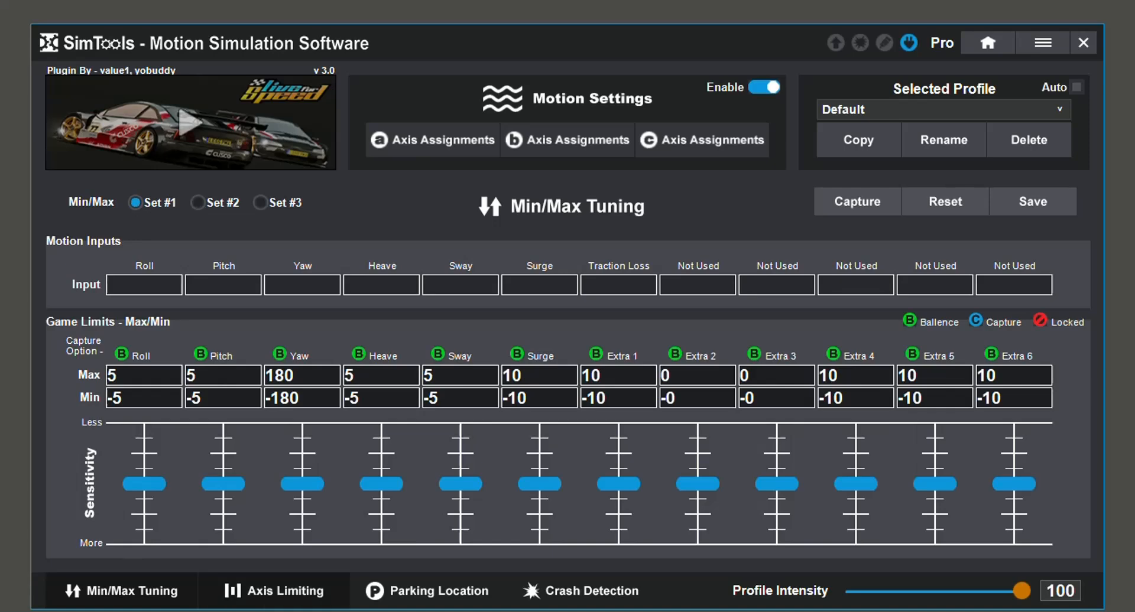
pyautogui.click(274, 591)
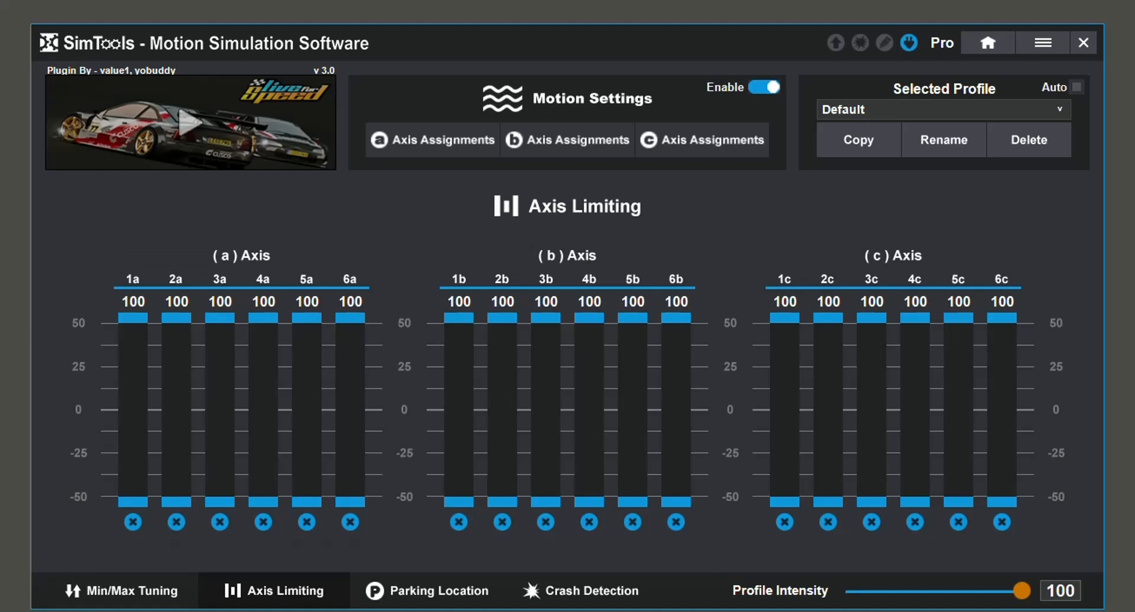
# - Show the Parking Location page with speed 50 and every axis at 50
pyautogui.click(426, 591)
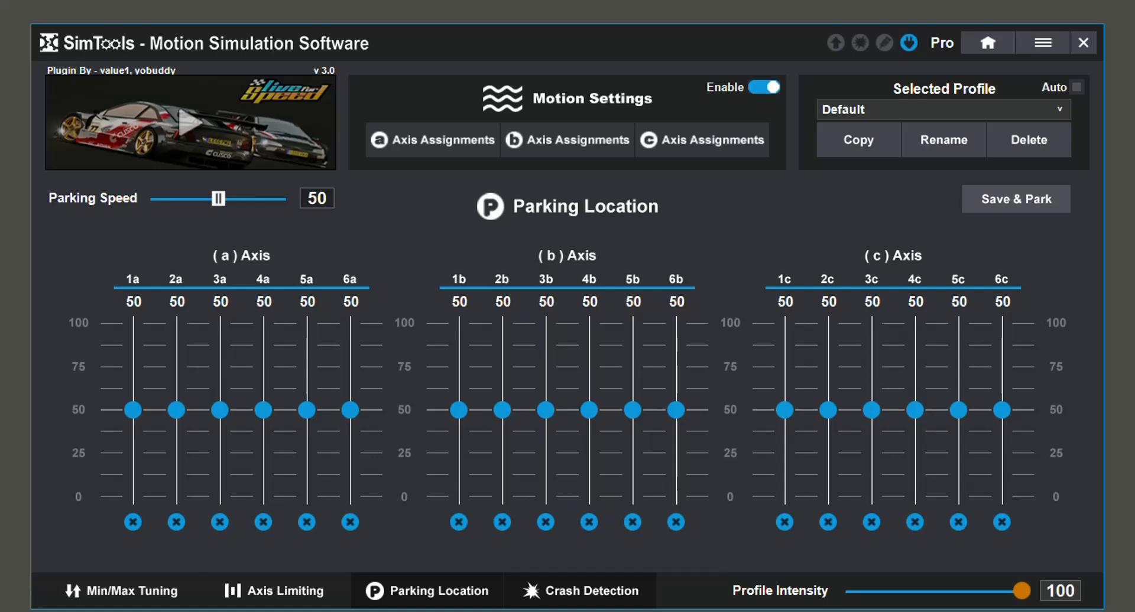
# - Go Home to the game list with the Live for Speed tile
pyautogui.click(580, 590)
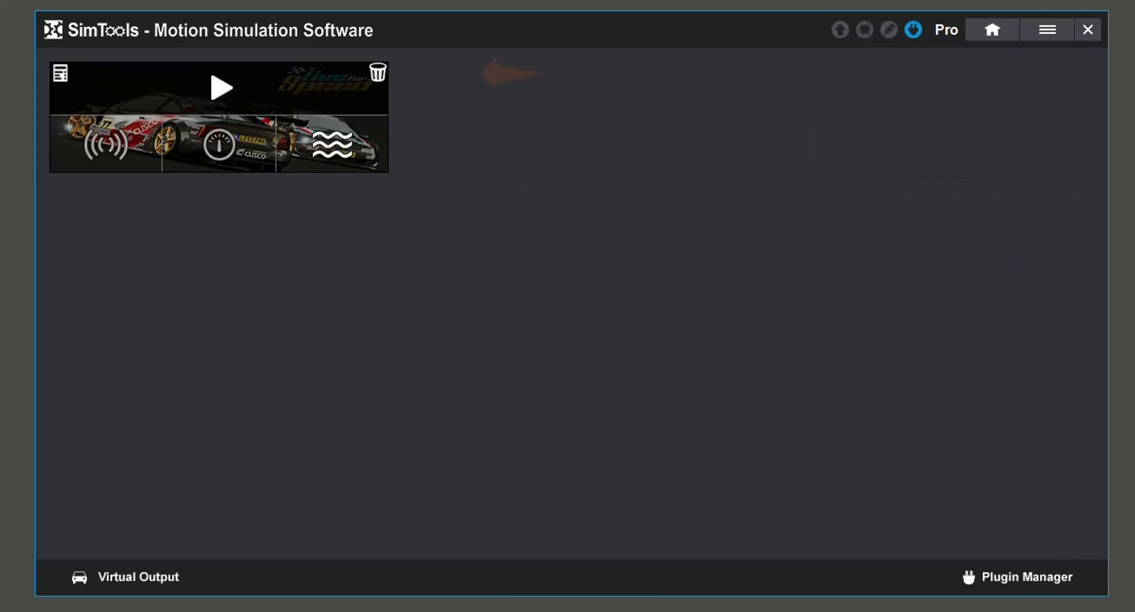
pyautogui.click(377, 72)
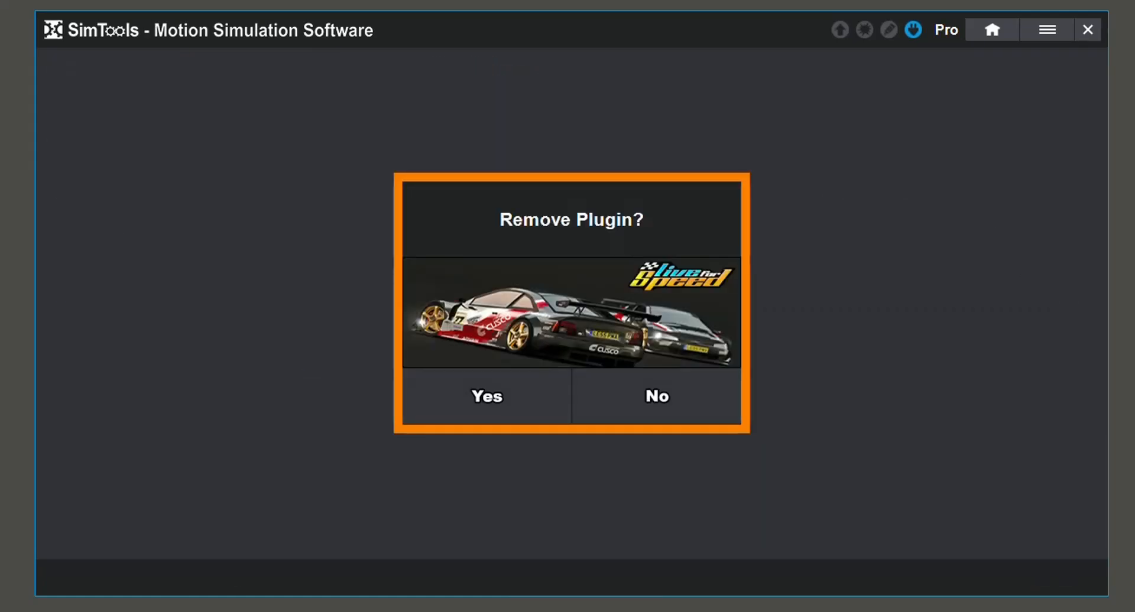
pyautogui.click(655, 396)
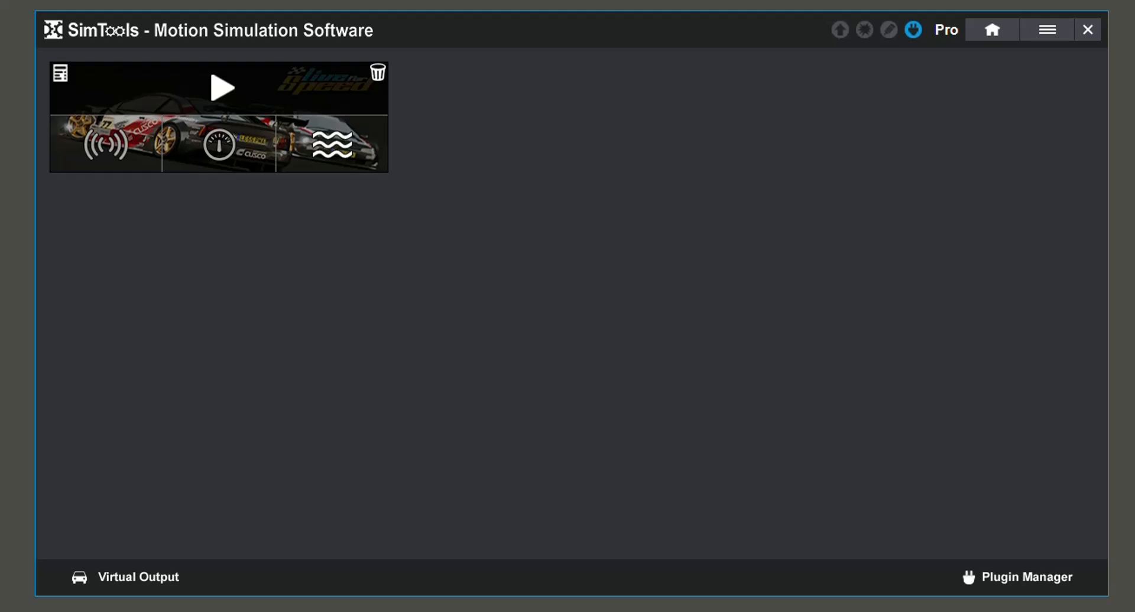